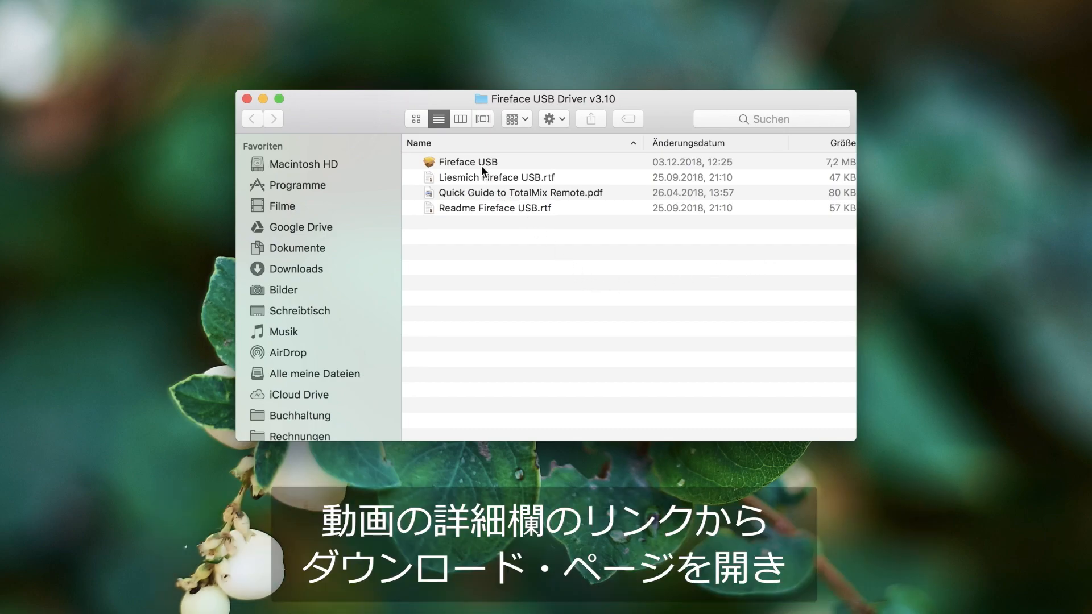
# Step: Run the Fireface USB installer package from the Fireface USB Driver v3.10 folder
pyautogui.click(468, 162)
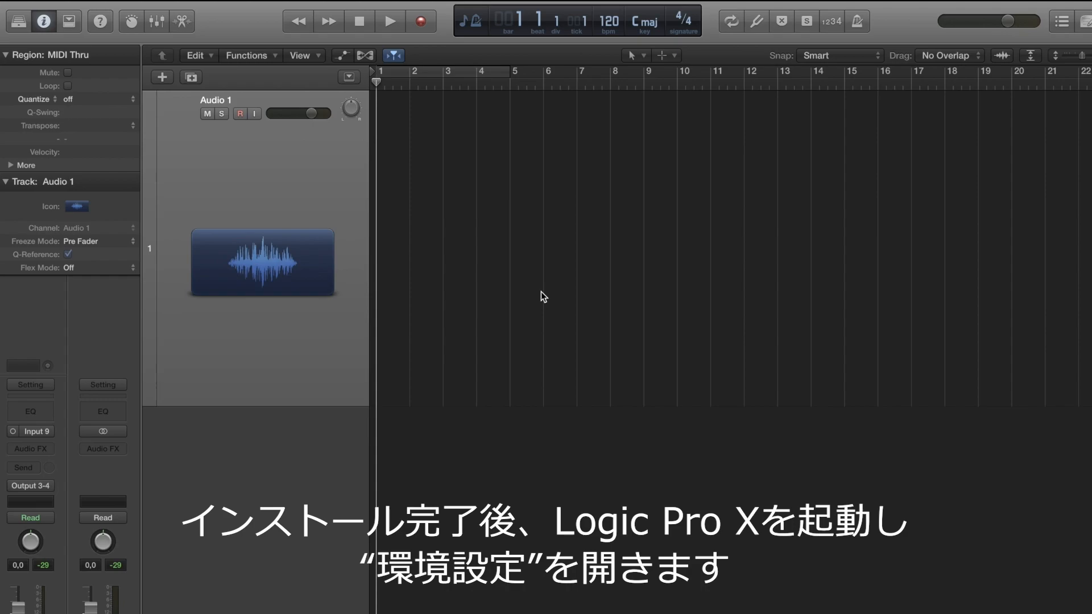
pyautogui.moveTo(66, 6)
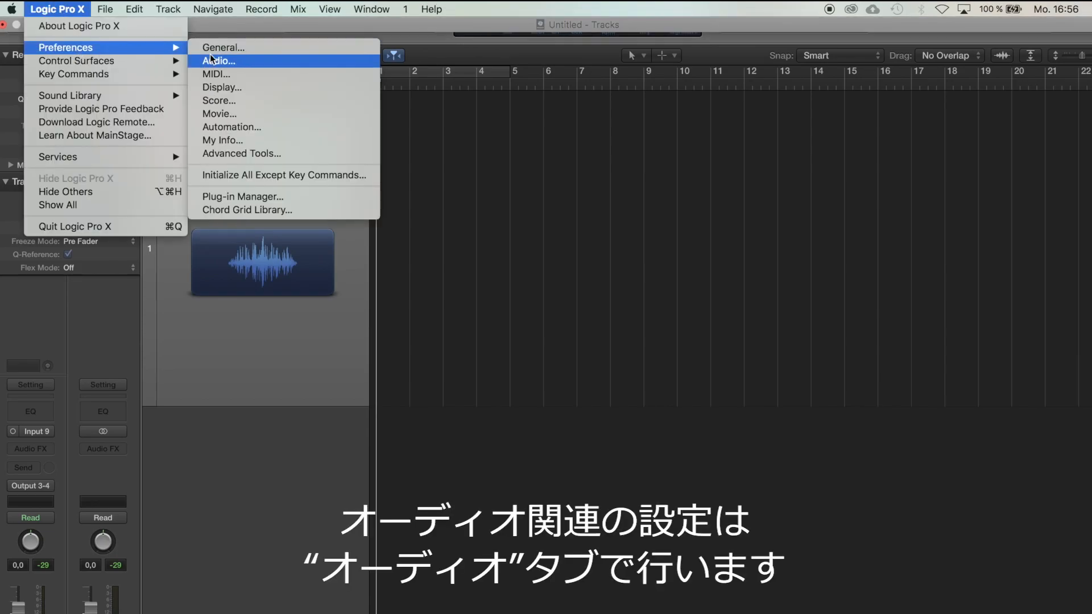
# Step: Open Logic Pro X's Audio preferences to show the device settings
pyautogui.click(218, 61)
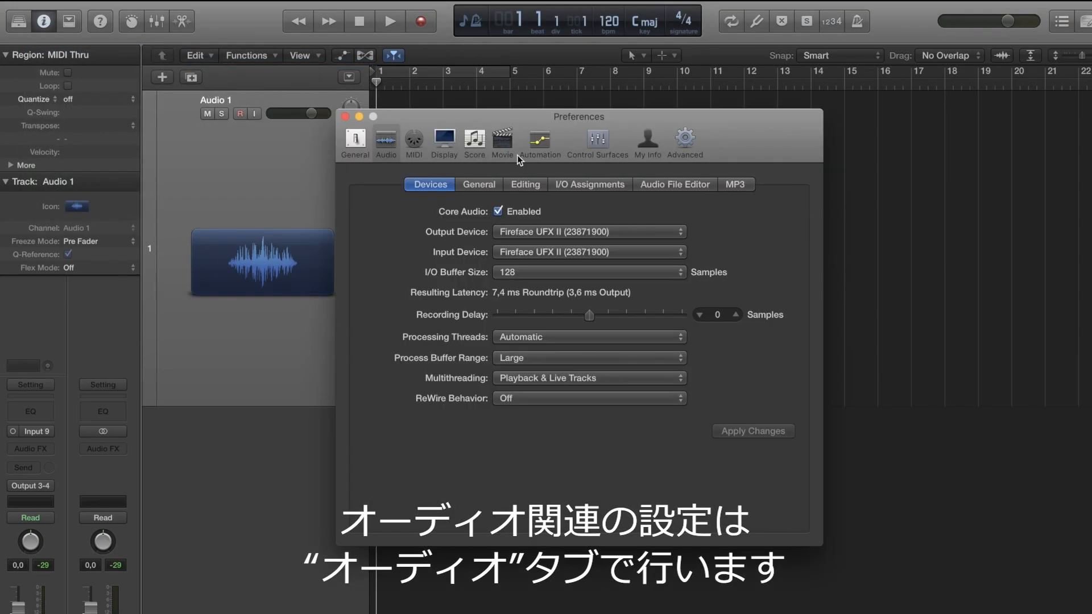
pyautogui.moveTo(590, 125)
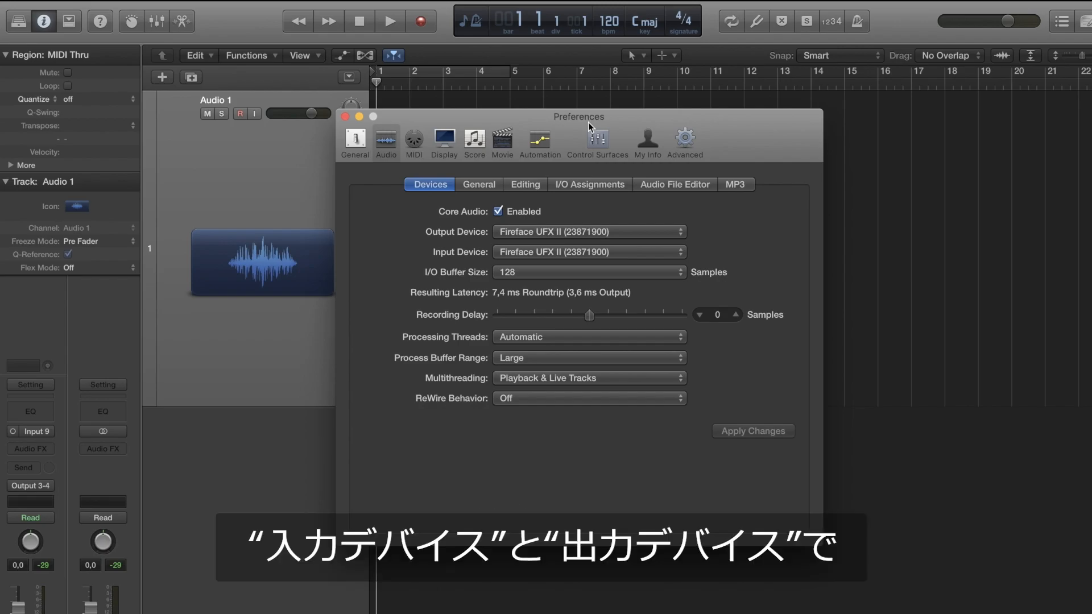
# Step: Select Fireface UFX II in the Output Device and Input Device menus
pyautogui.click(589, 232)
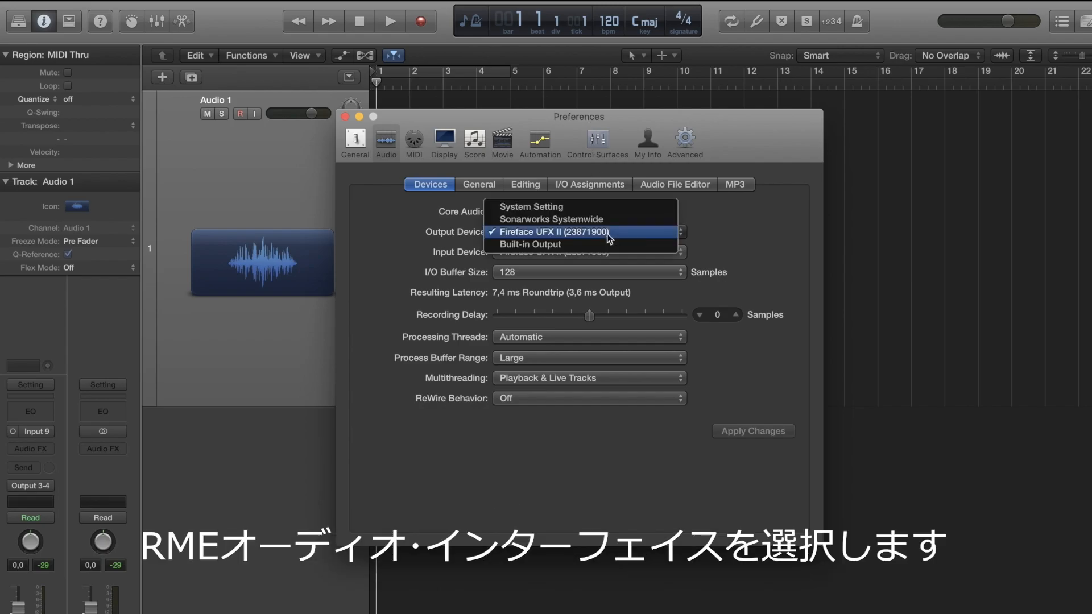
pyautogui.click(589, 252)
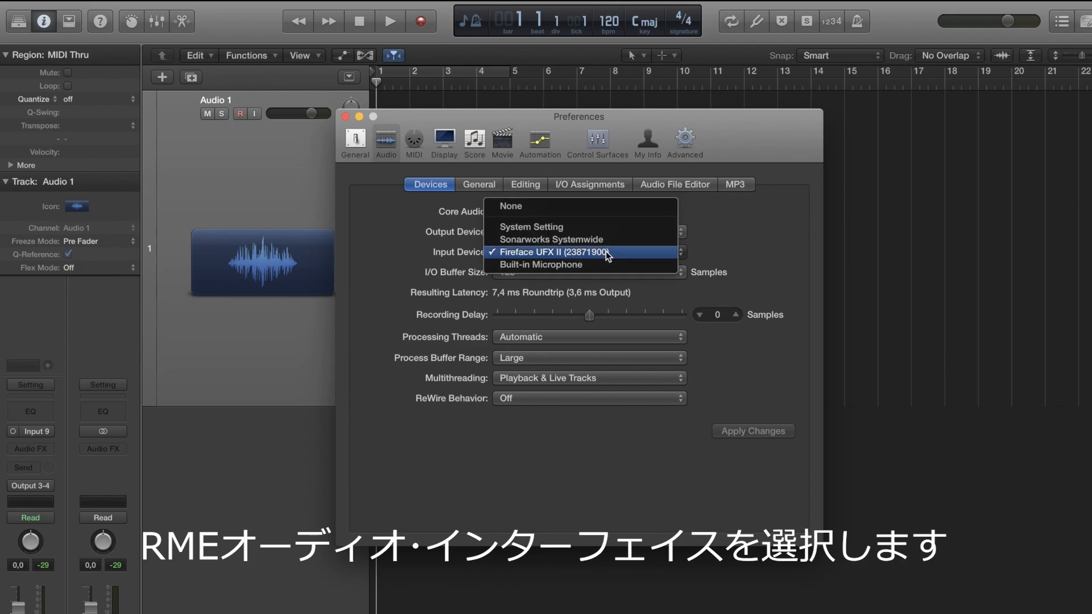
pyautogui.click(555, 252)
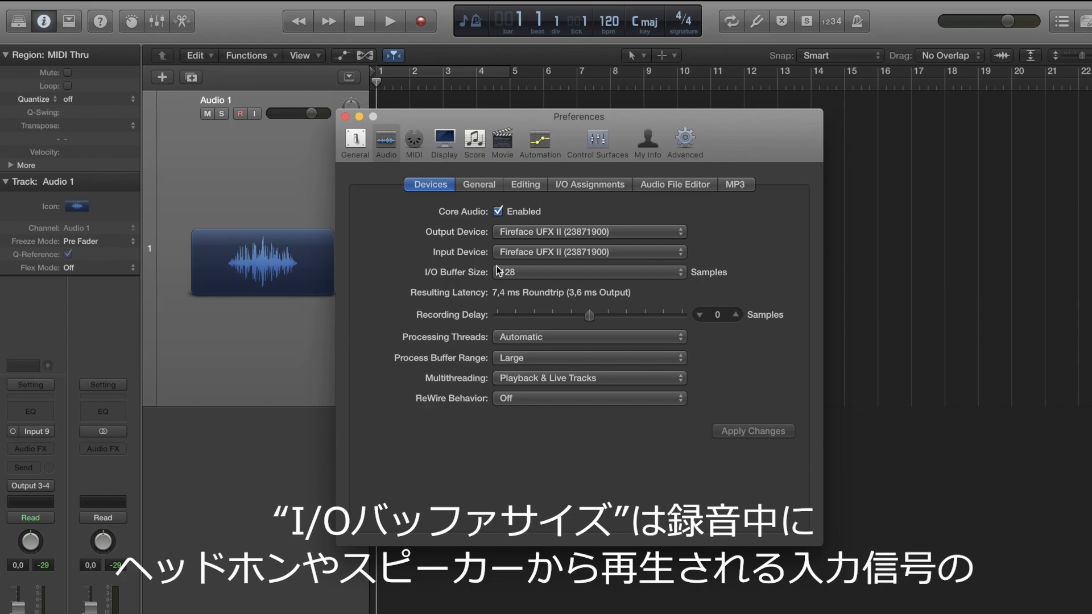
pyautogui.moveTo(496, 270)
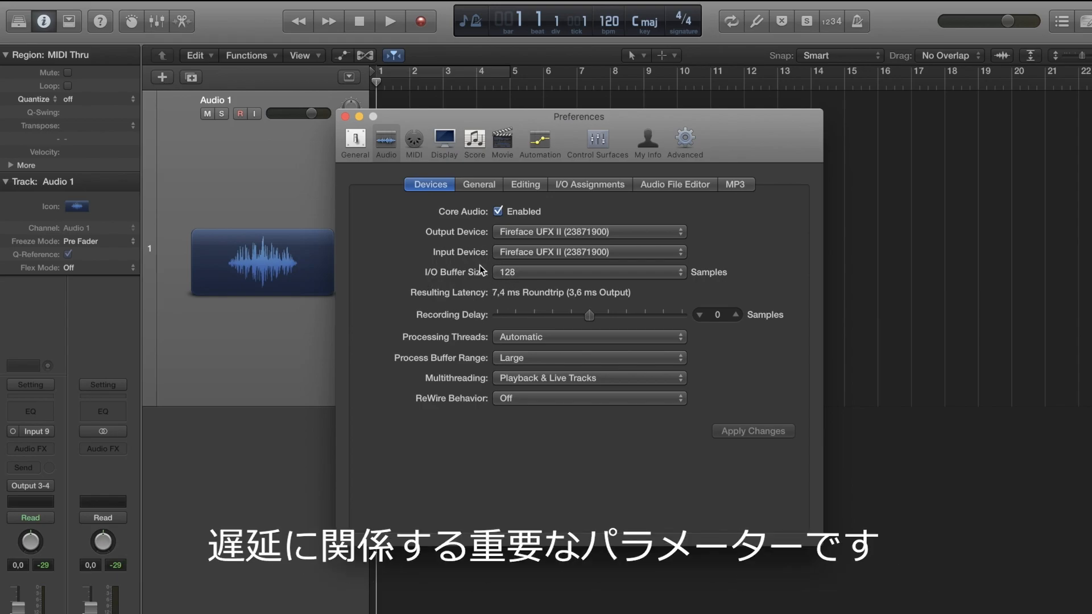
pyautogui.moveTo(571, 267)
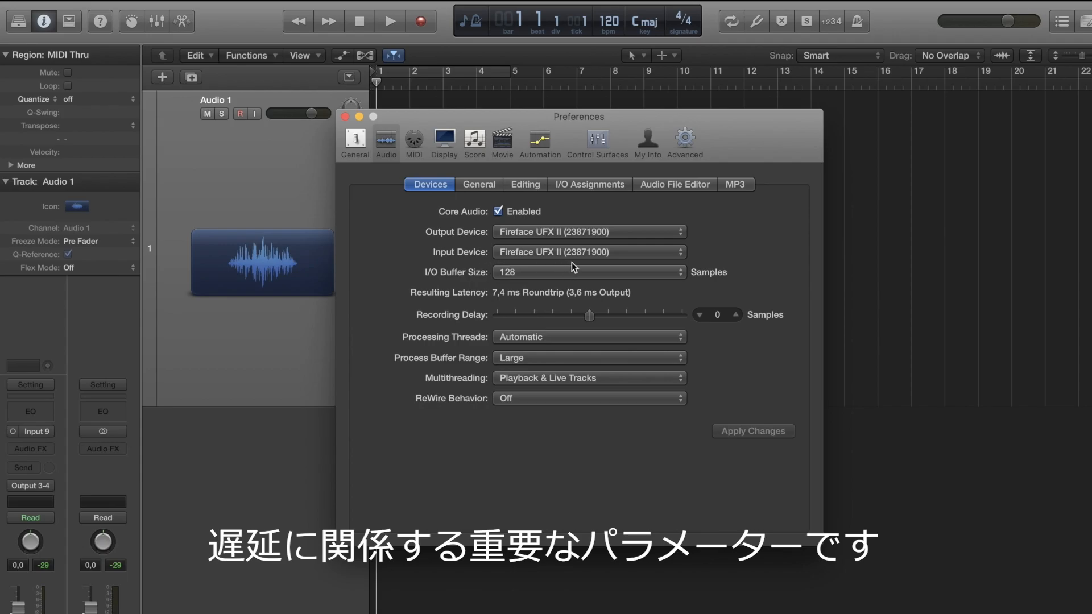
pyautogui.moveTo(582, 270)
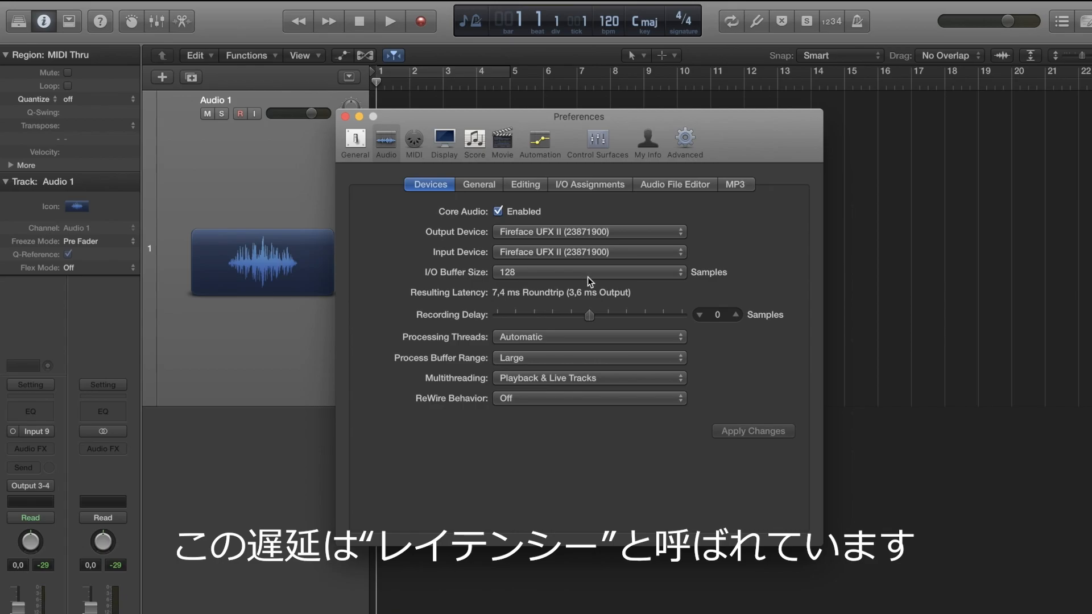
pyautogui.moveTo(596, 296)
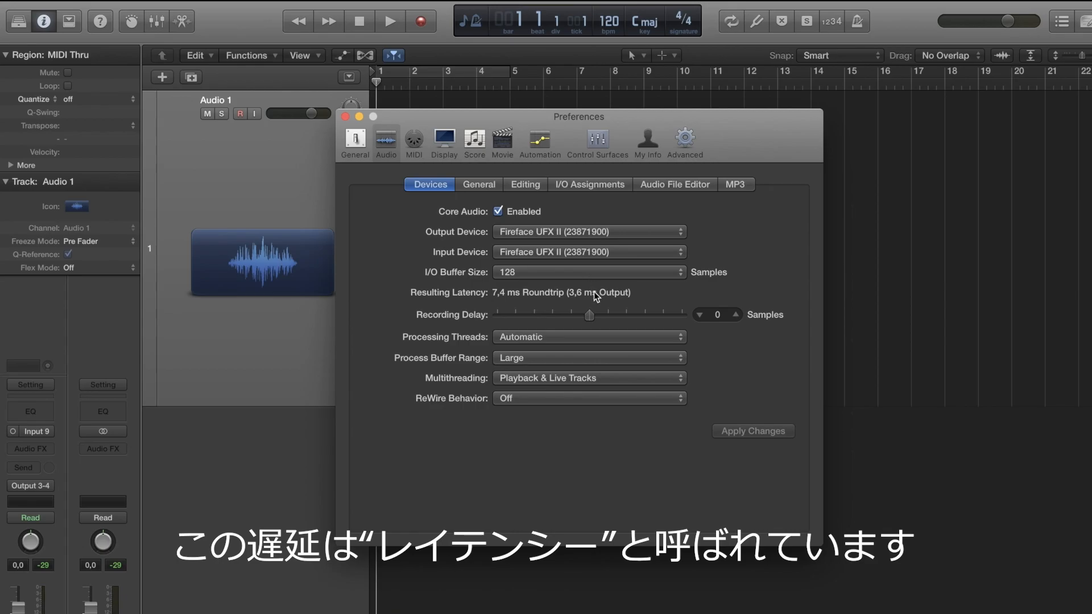
pyautogui.moveTo(648, 292)
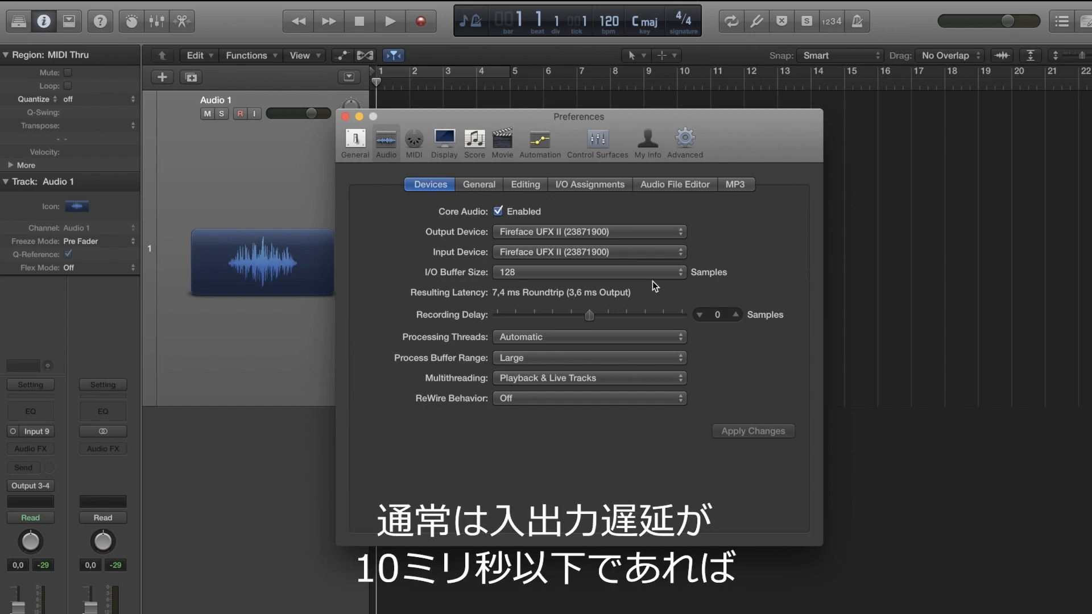
pyautogui.moveTo(494, 347)
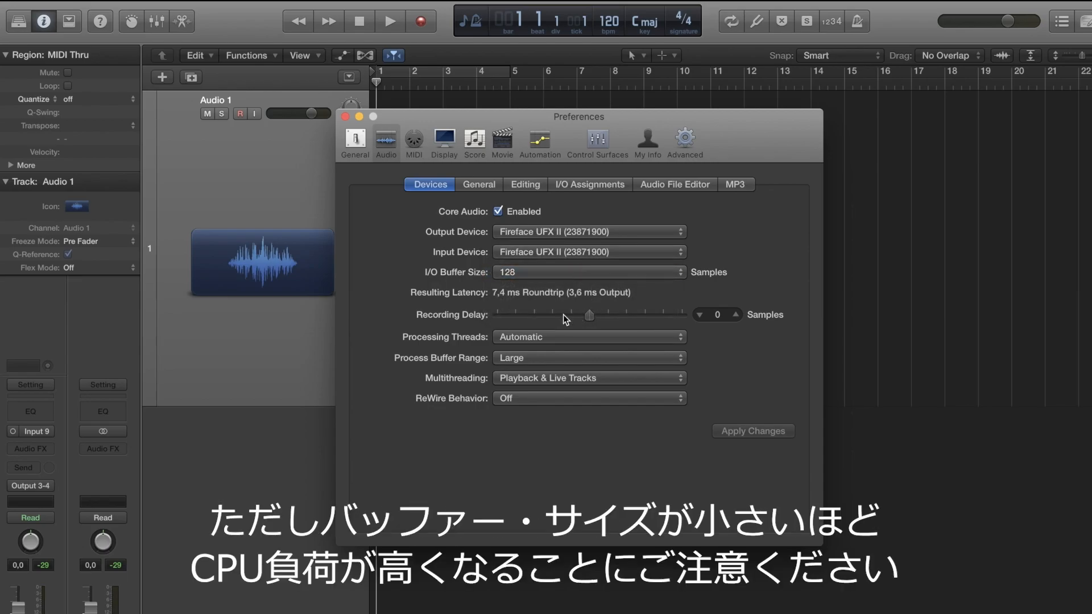
pyautogui.moveTo(538, 283)
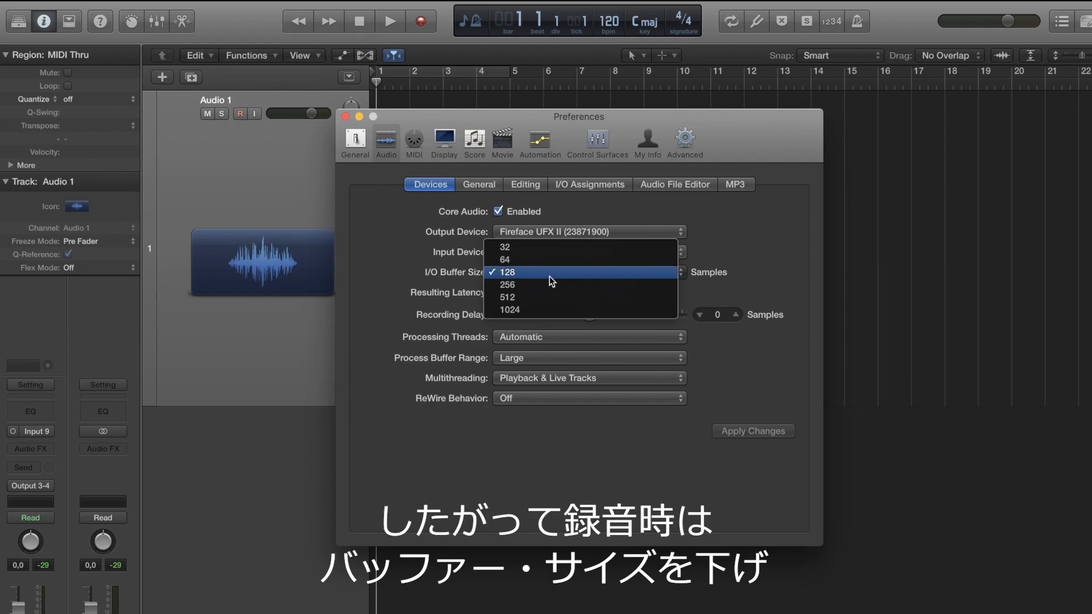
pyautogui.moveTo(550, 285)
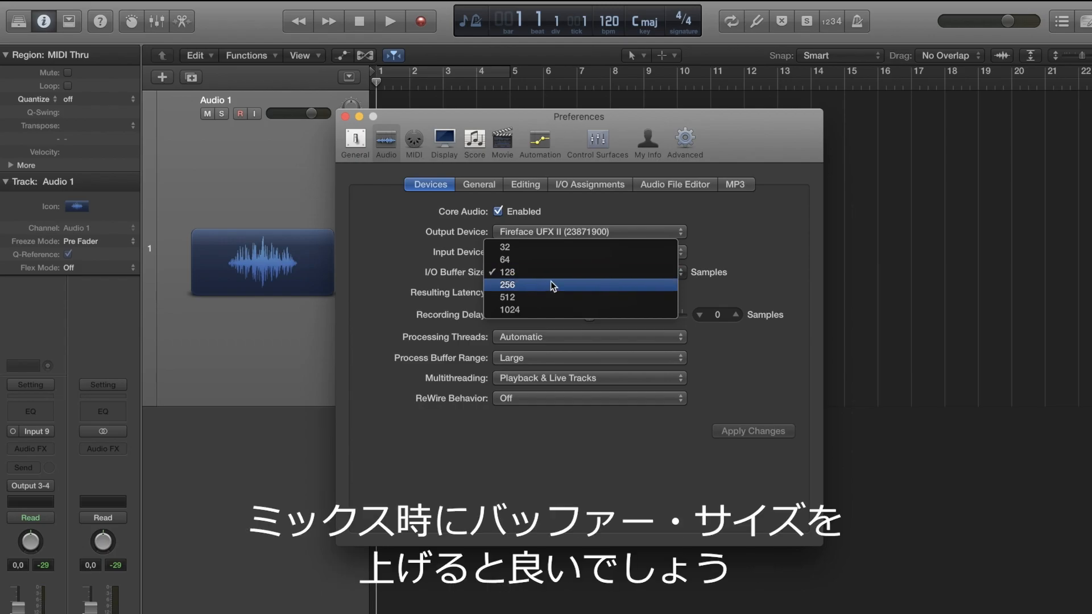
pyautogui.click(508, 297)
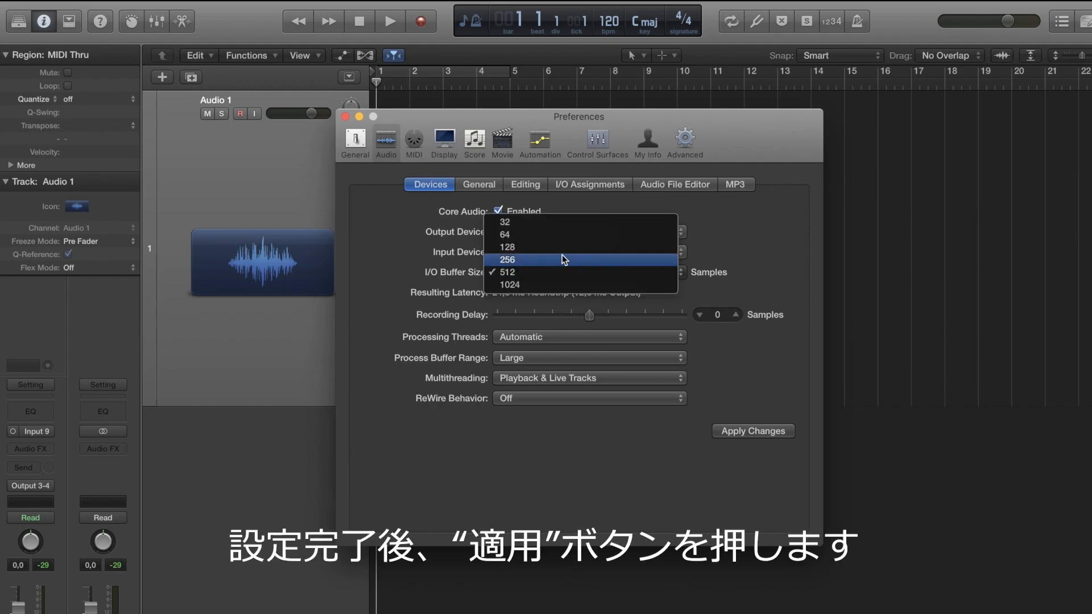
pyautogui.click(505, 246)
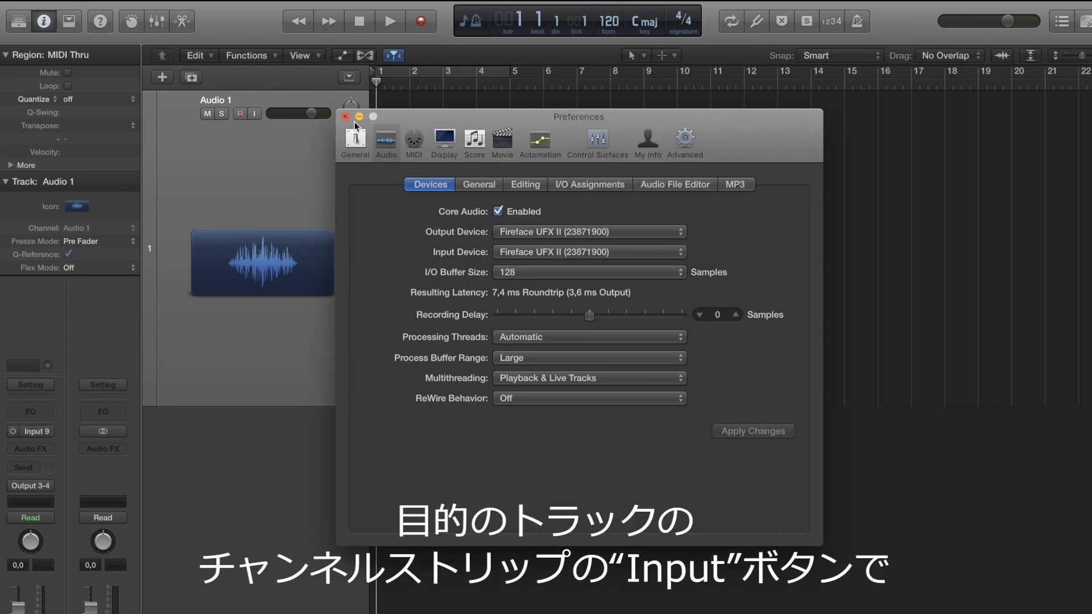
# Step: Close Preferences and set the Audio 1 track input to Input 9
pyautogui.click(344, 116)
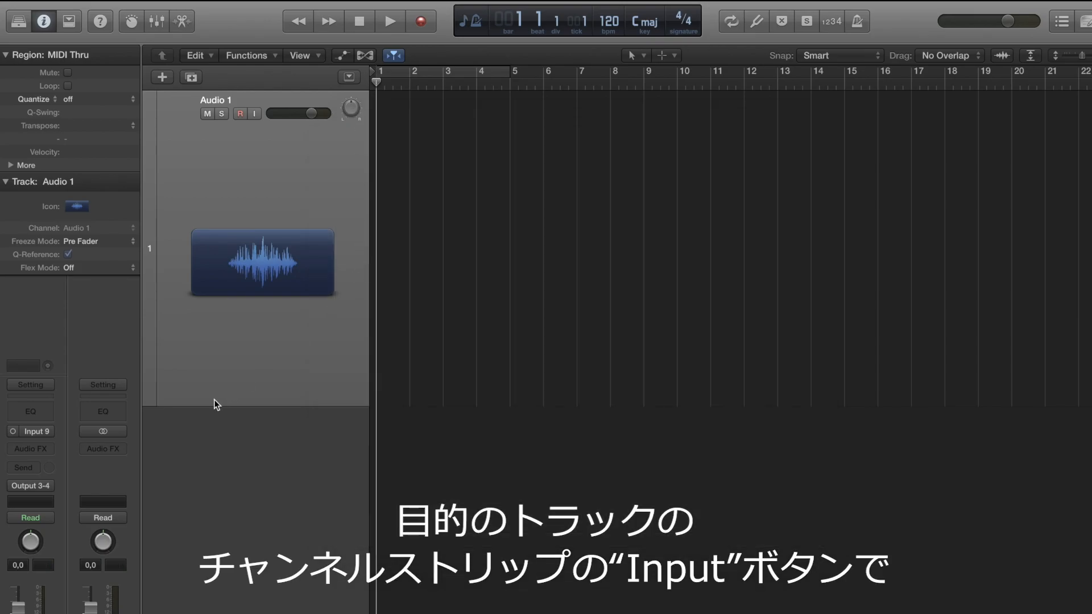
pyautogui.click(30, 431)
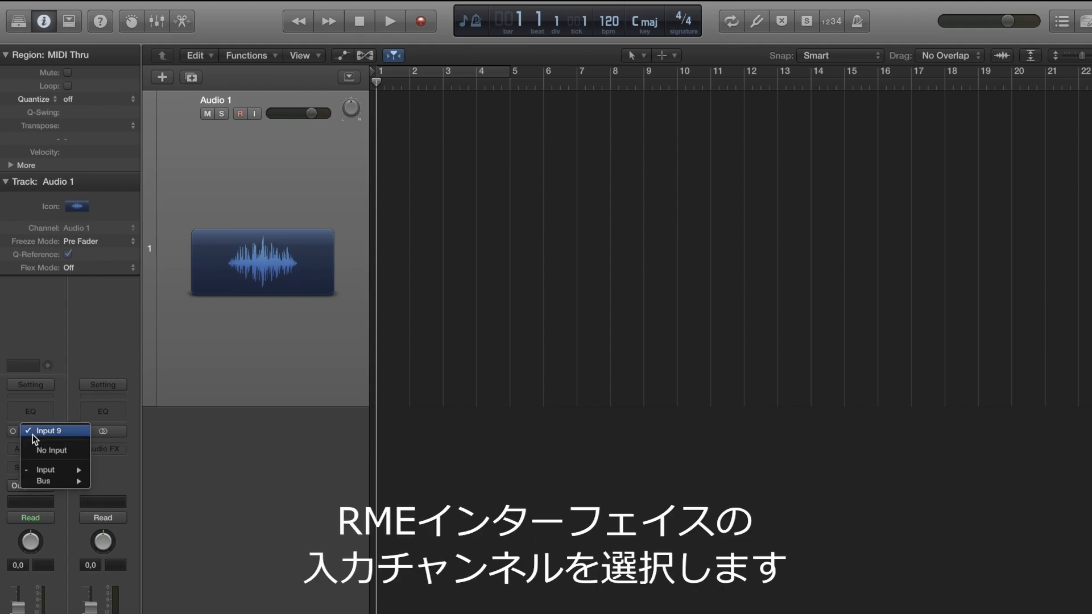
pyautogui.moveTo(45, 469)
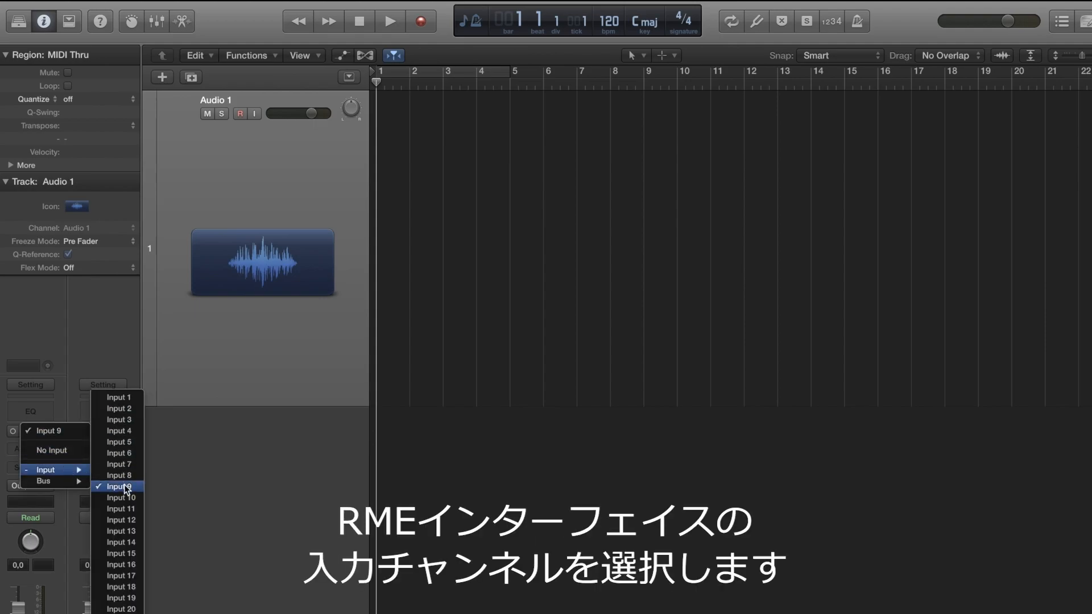
pyautogui.click(119, 486)
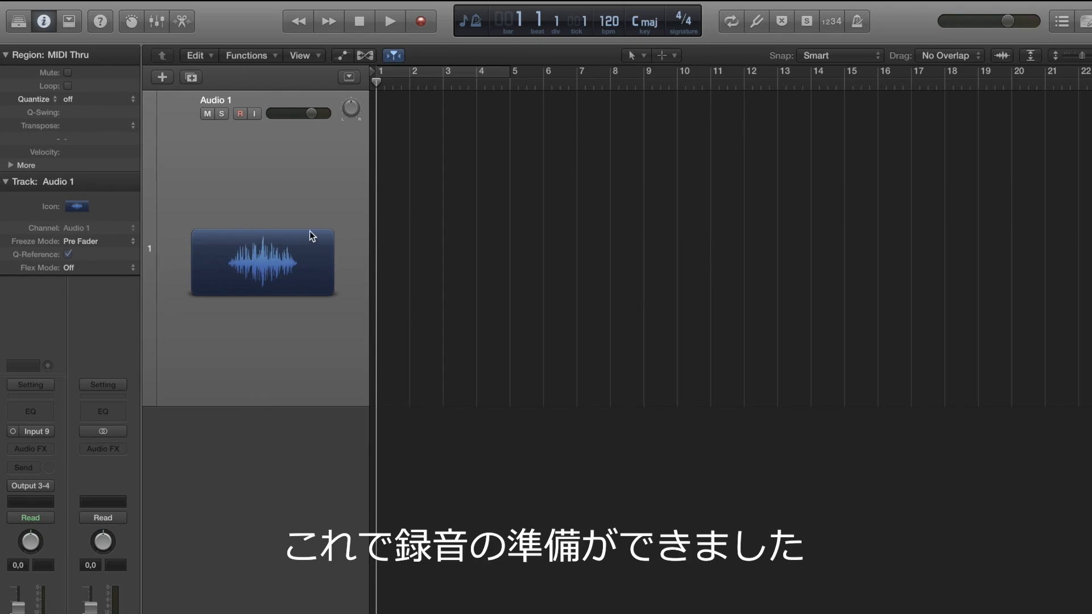
# Step: Record a few bars on Audio 1 from Input 9, creating region Untitled_1#05
pyautogui.click(390, 21)
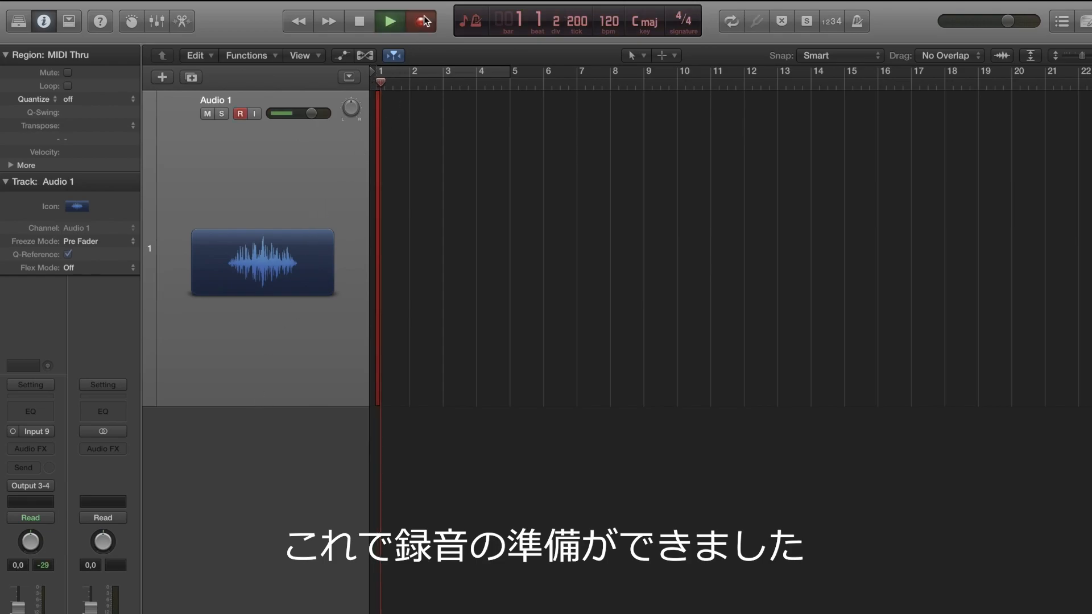
pyautogui.click(423, 20)
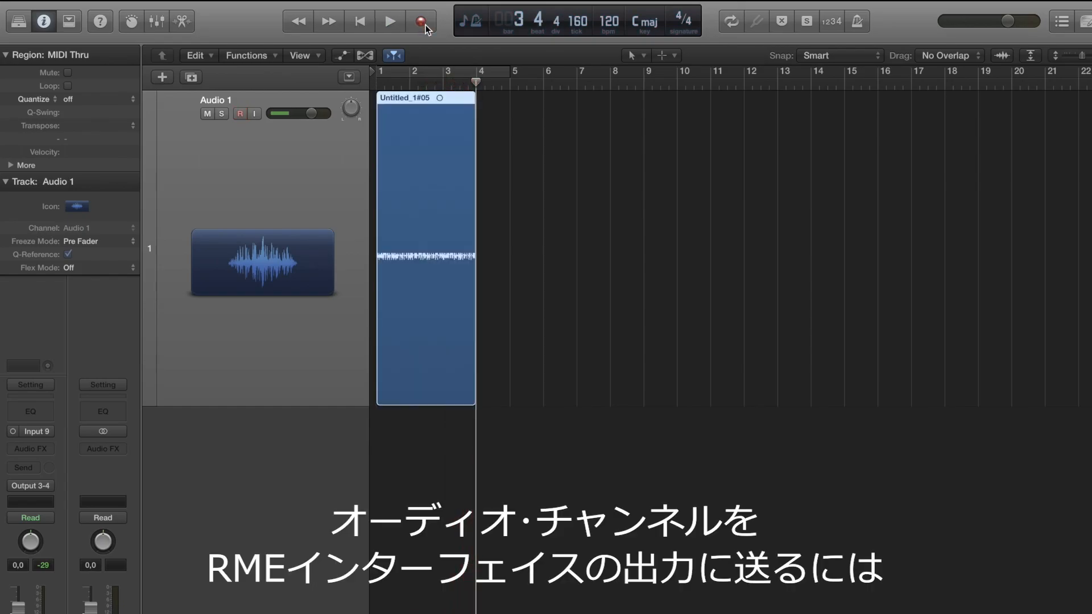
pyautogui.click(425, 251)
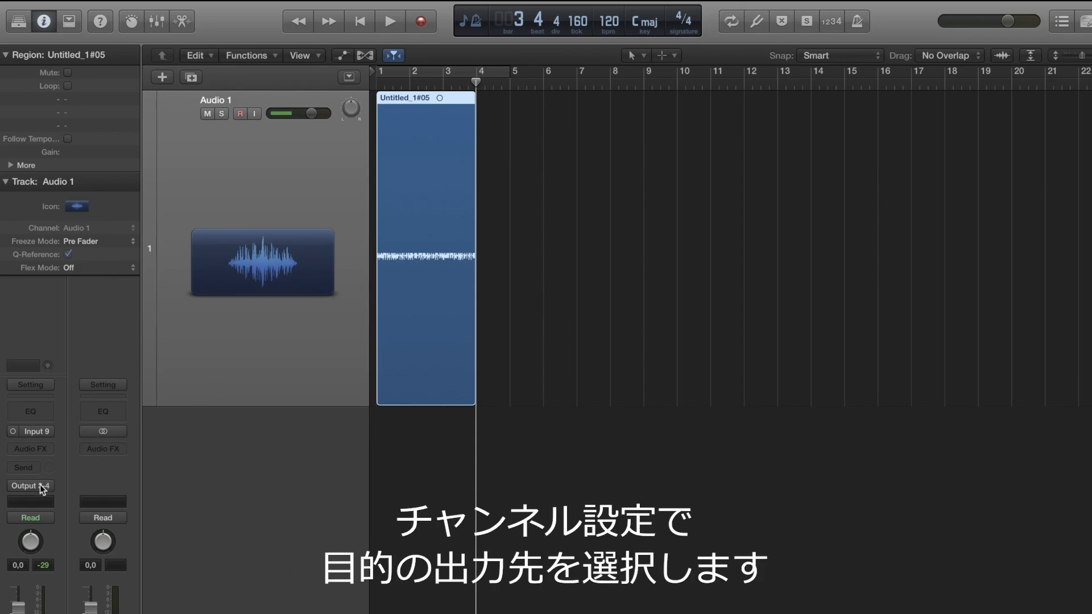
# Step: Set the Audio 1 track output to Output 3-4
pyautogui.click(30, 486)
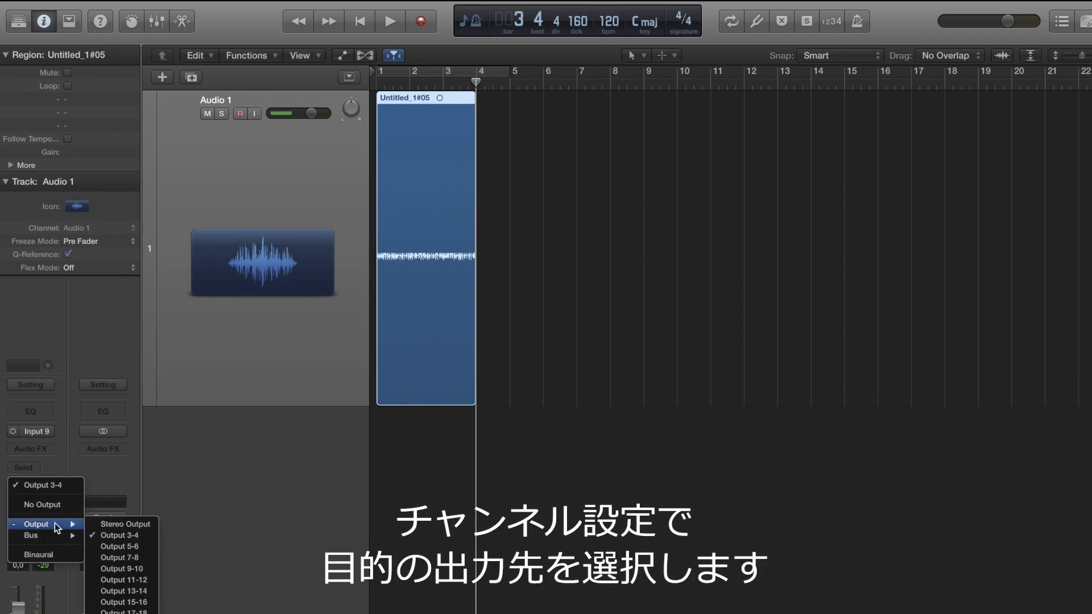
pyautogui.click(121, 534)
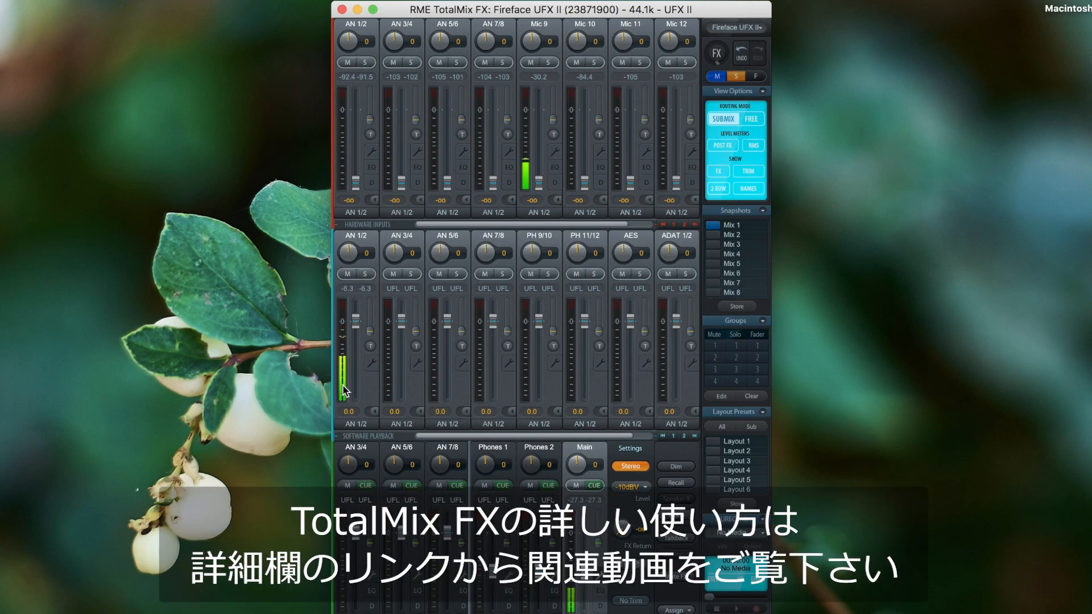
pyautogui.moveTo(336, 341)
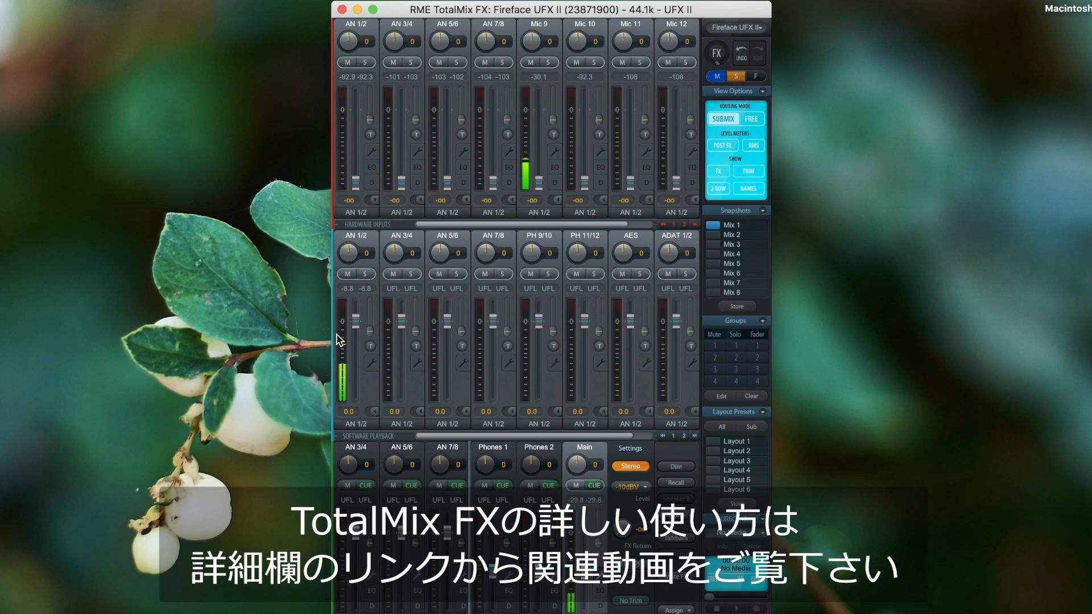